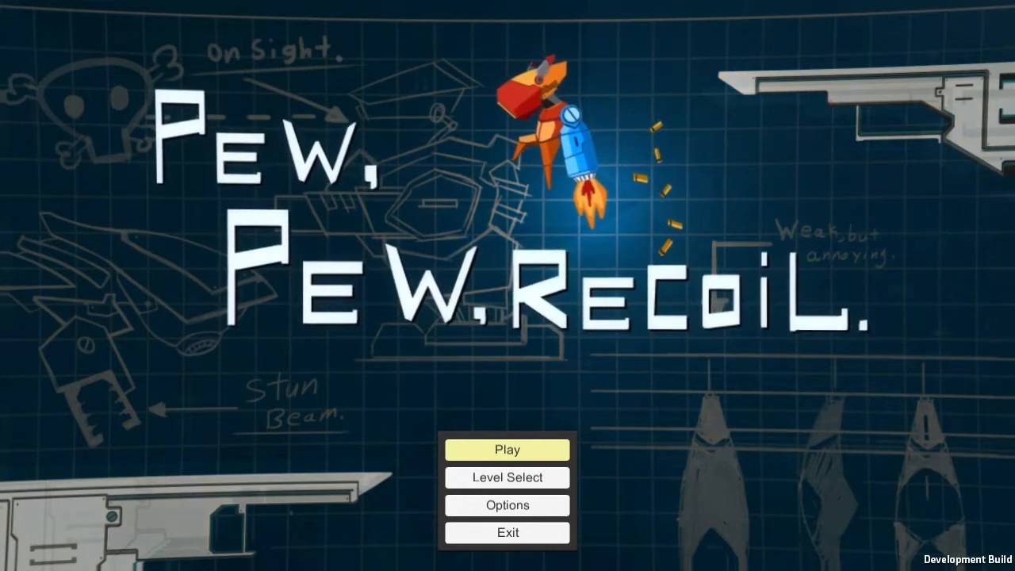
Step: Bring up the Level Select list showing Levels 1 through 5
left_click(507, 478)
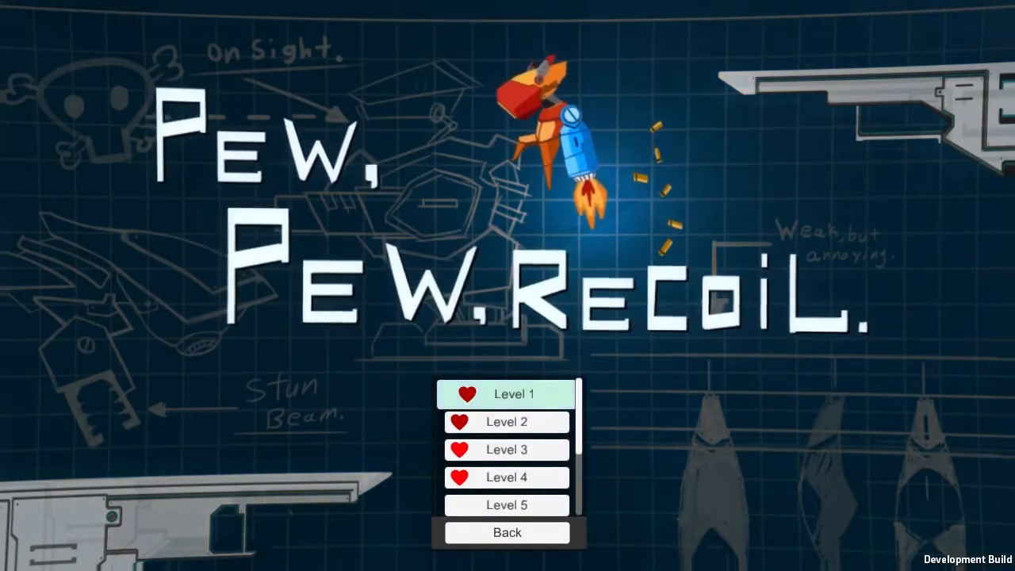
left_click(505, 393)
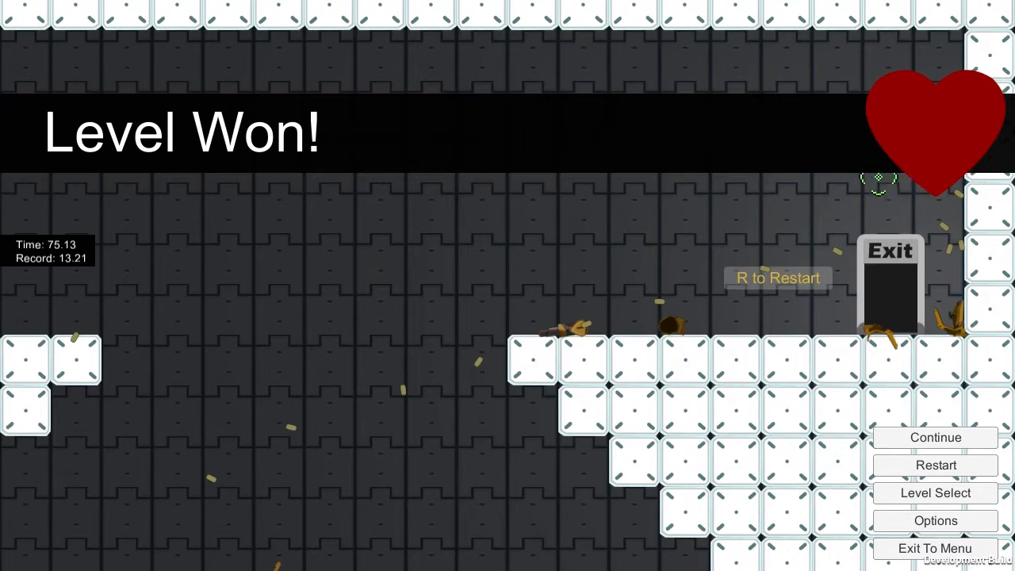
mouse_move(913, 382)
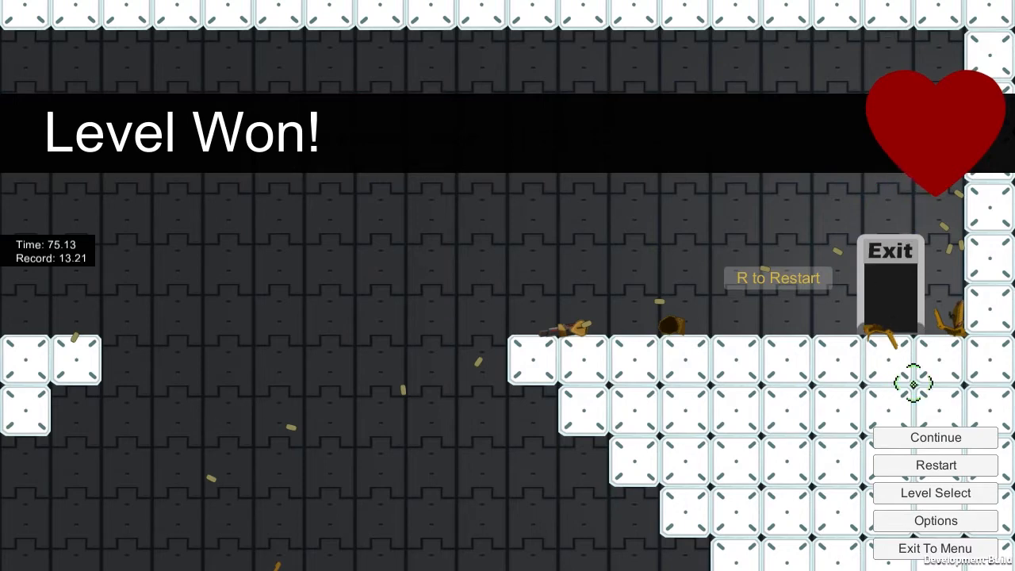
Step: Continue from the Level Won screen into the next level
left_click(935, 437)
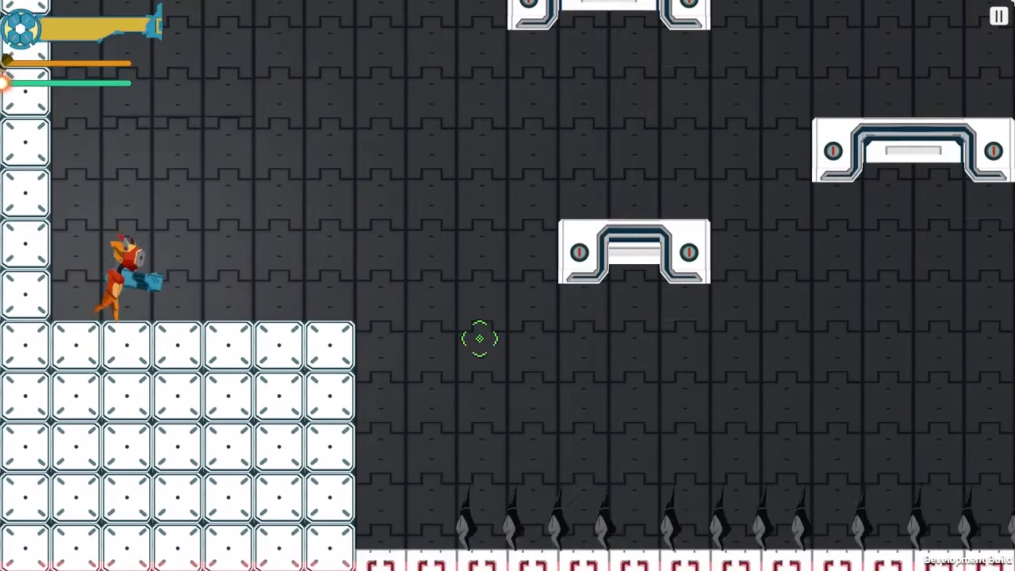